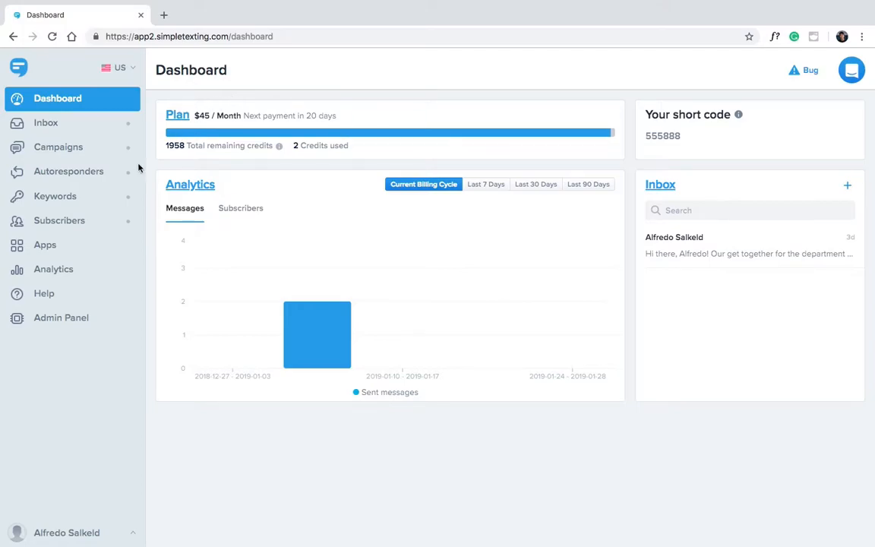
- Start a new subscriber segment from Subscribers, toggling Specific lists back to All contacts
click(59, 220)
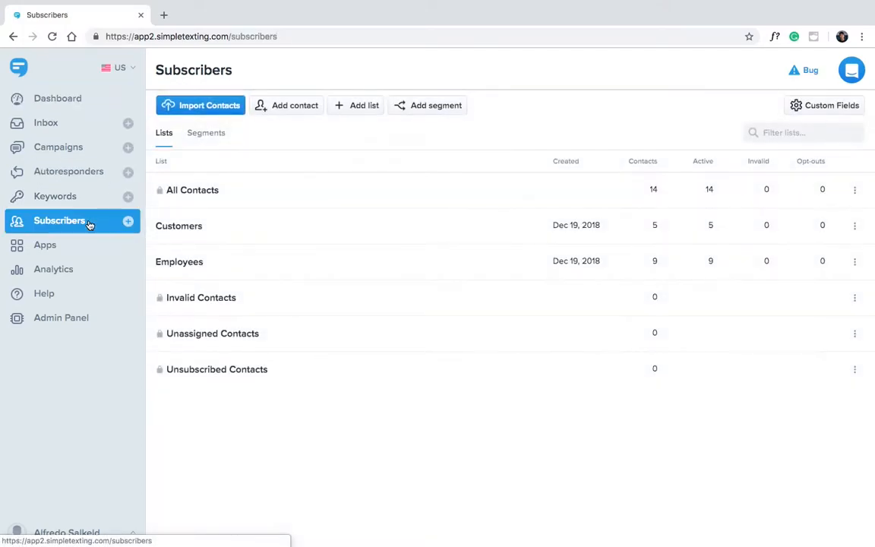
click(428, 105)
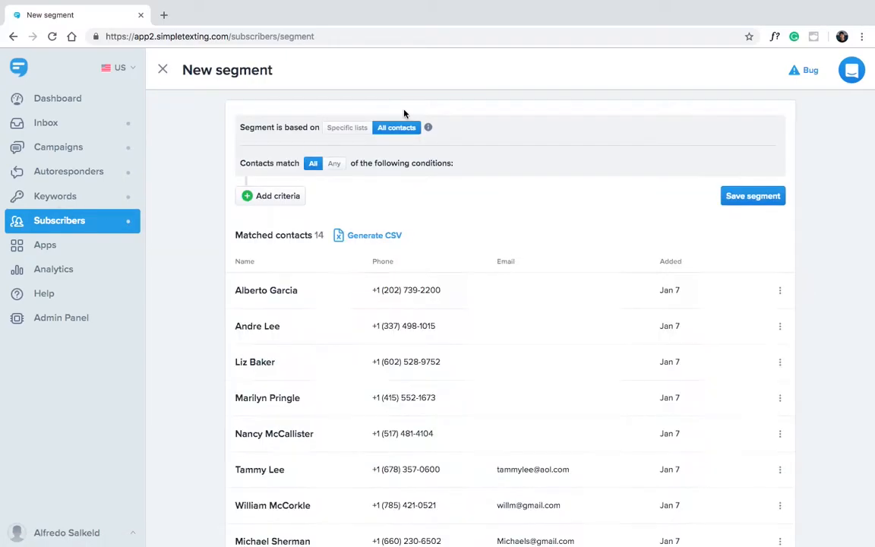
click(347, 127)
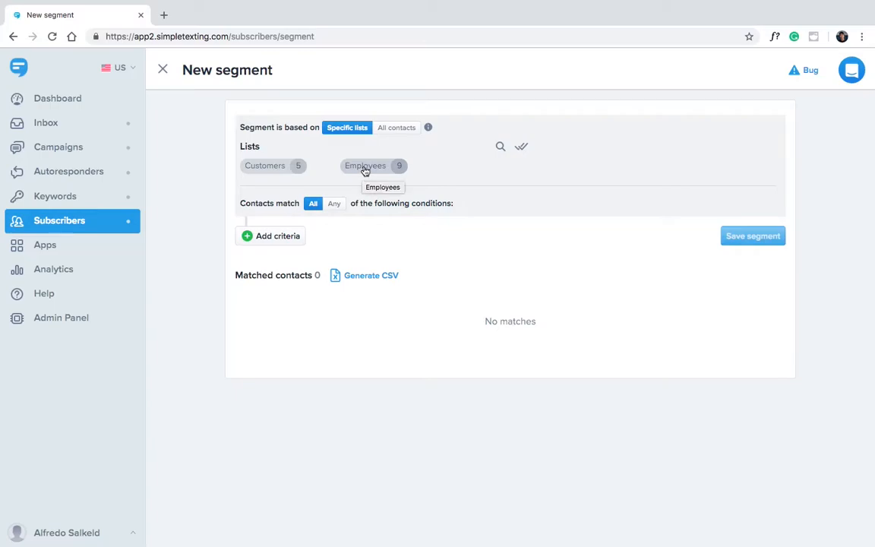
click(396, 127)
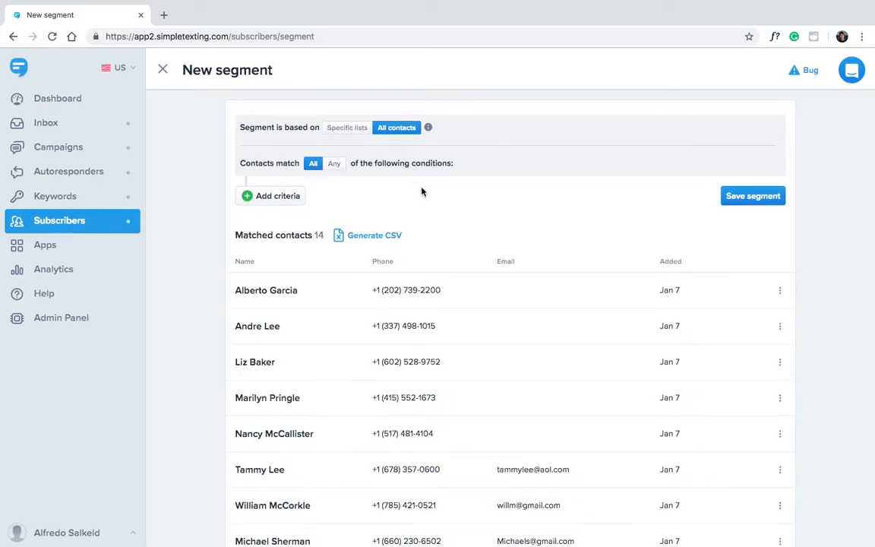
mouse_move(288, 207)
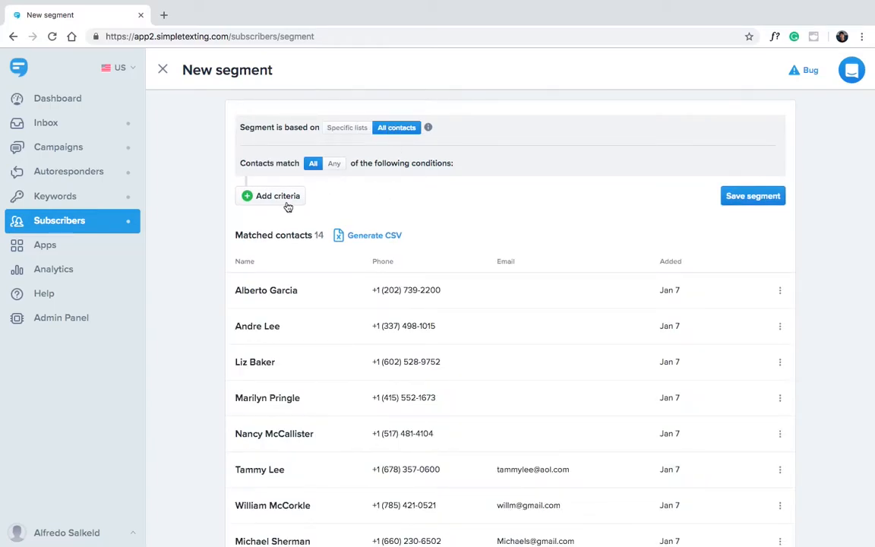
- Add a segment condition: Zip Code is 90210
click(277, 196)
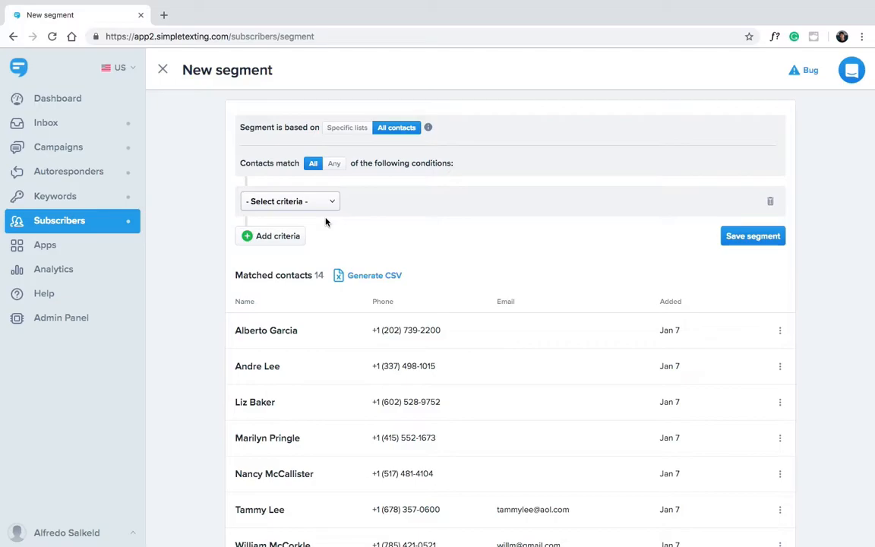
click(288, 200)
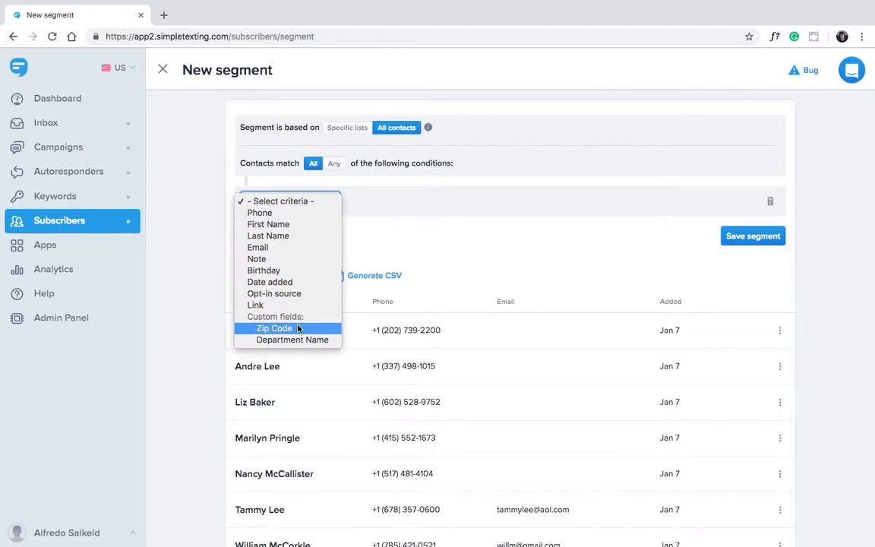
click(274, 328)
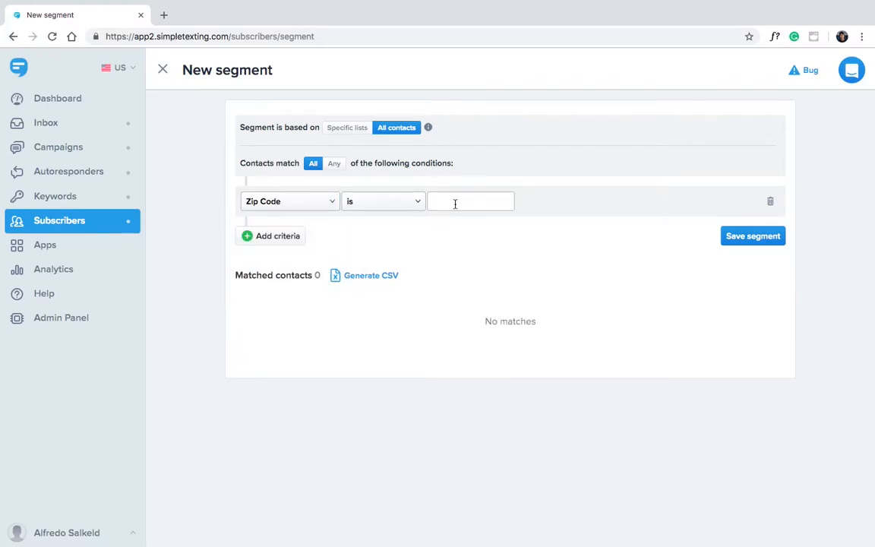
text(90210)
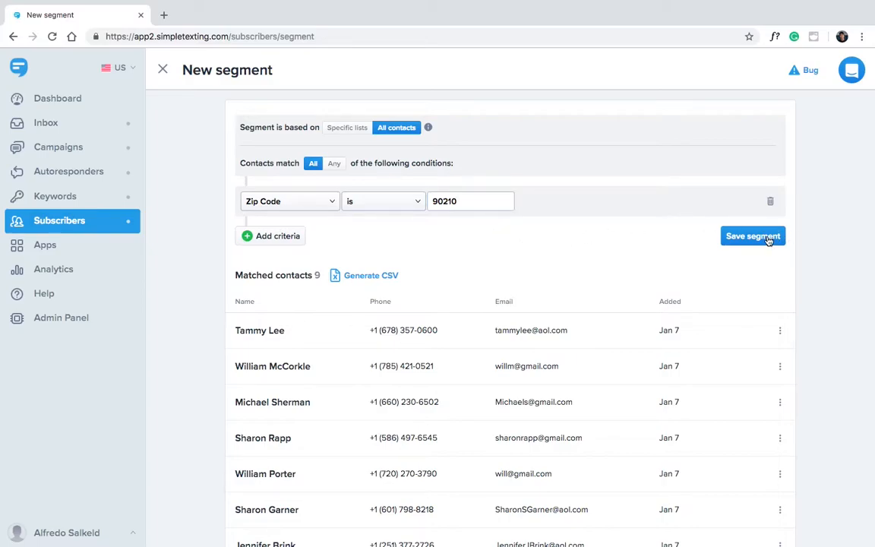
- Save the segment as 'Beverly Hills' and view it in the Segments list
click(752, 236)
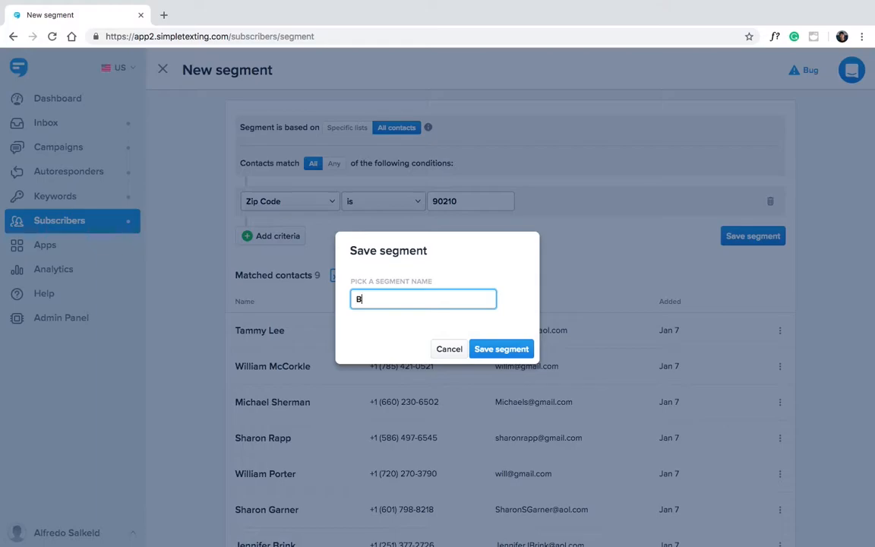
text(everly Hills)
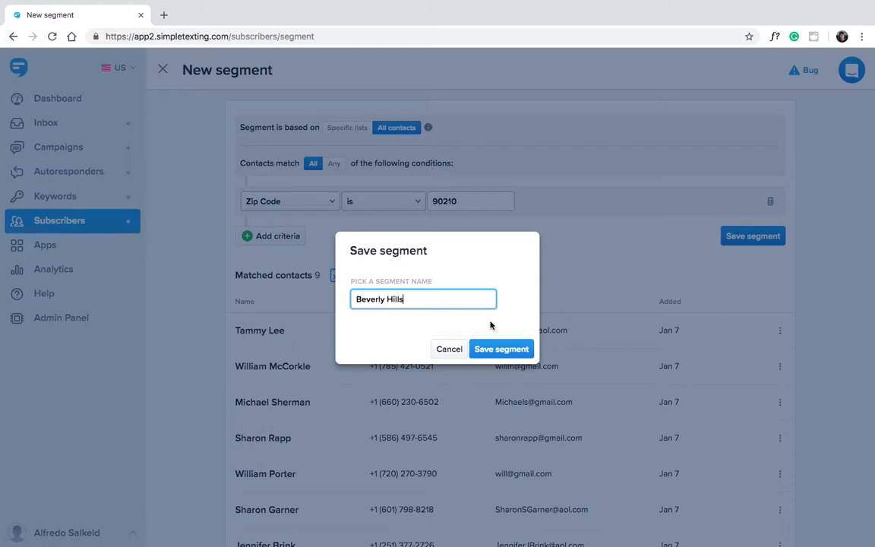
click(502, 348)
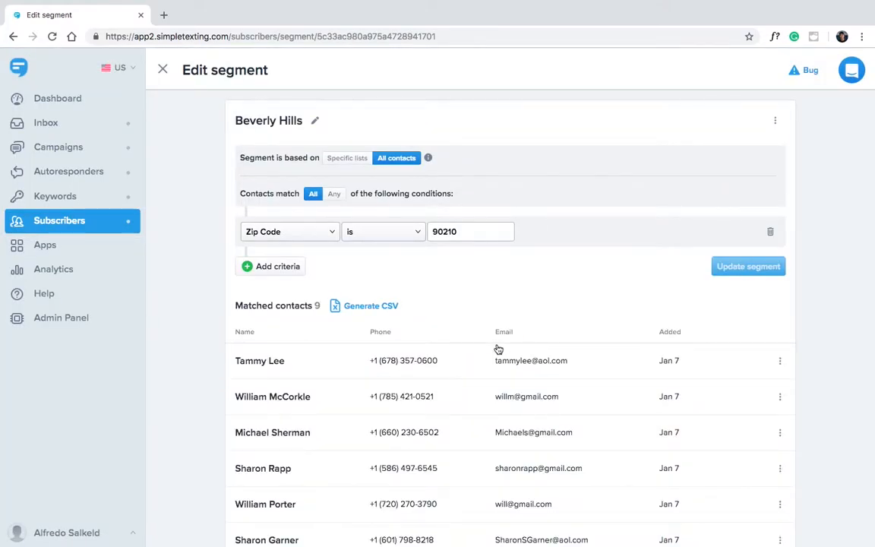
mouse_move(490, 311)
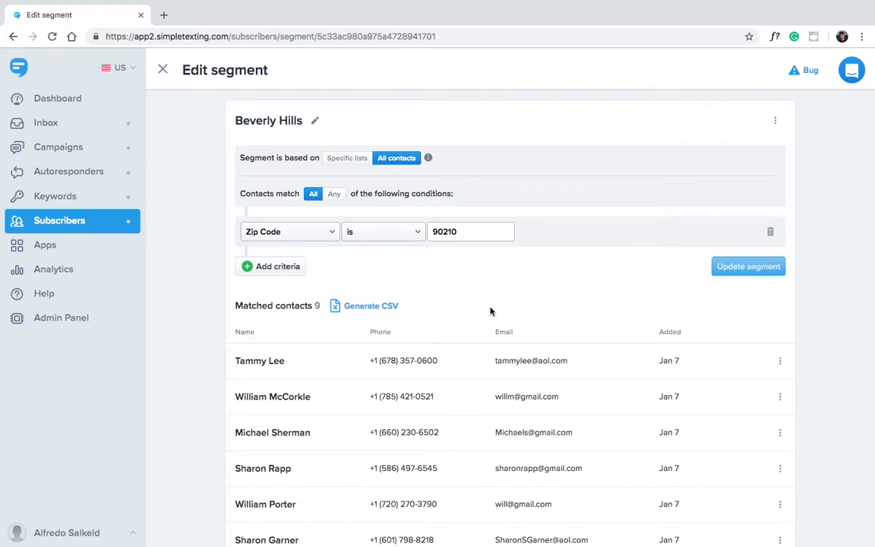
click(162, 69)
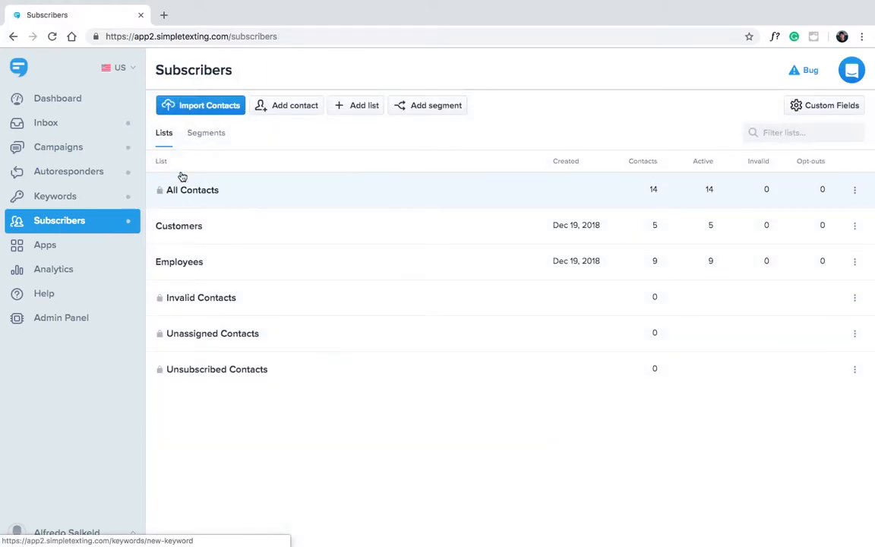
click(206, 132)
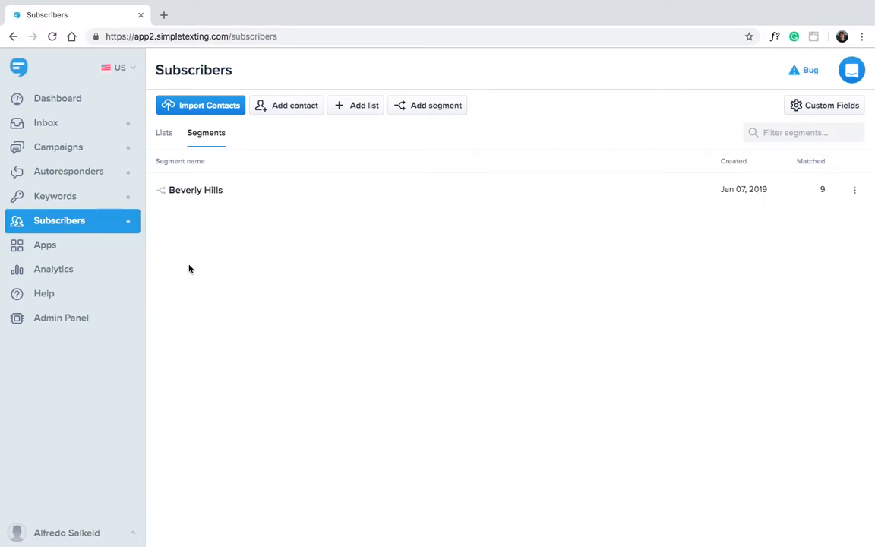
mouse_move(420, 110)
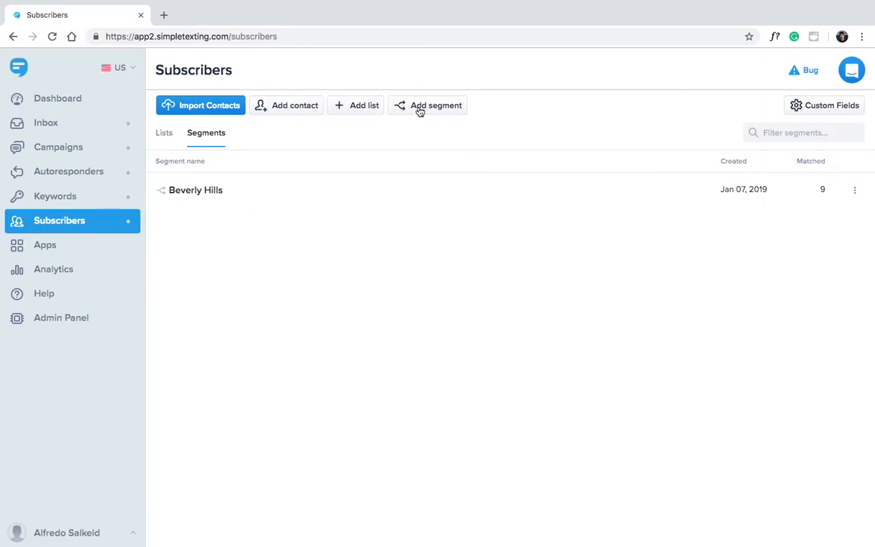
- Create a specific-lists segment with Department Name is Marketing, saved as 'Marketing Employees'
click(436, 105)
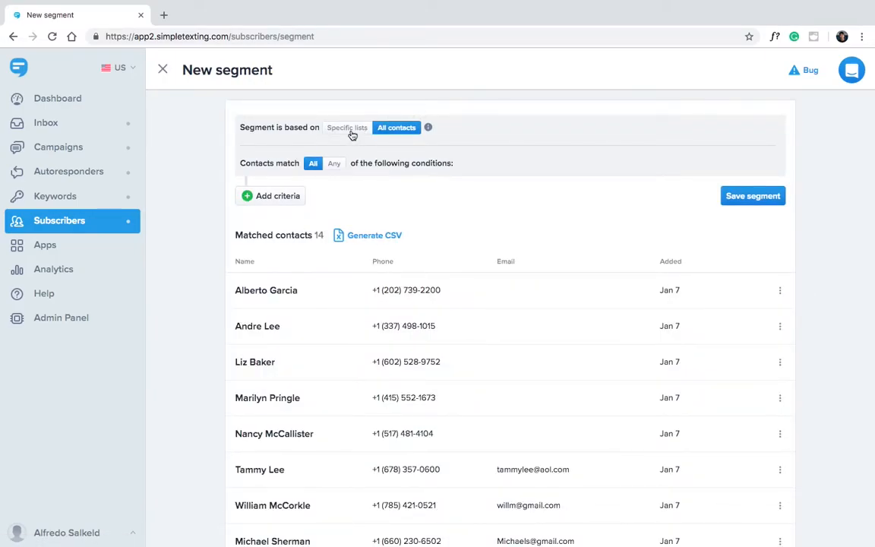
click(346, 126)
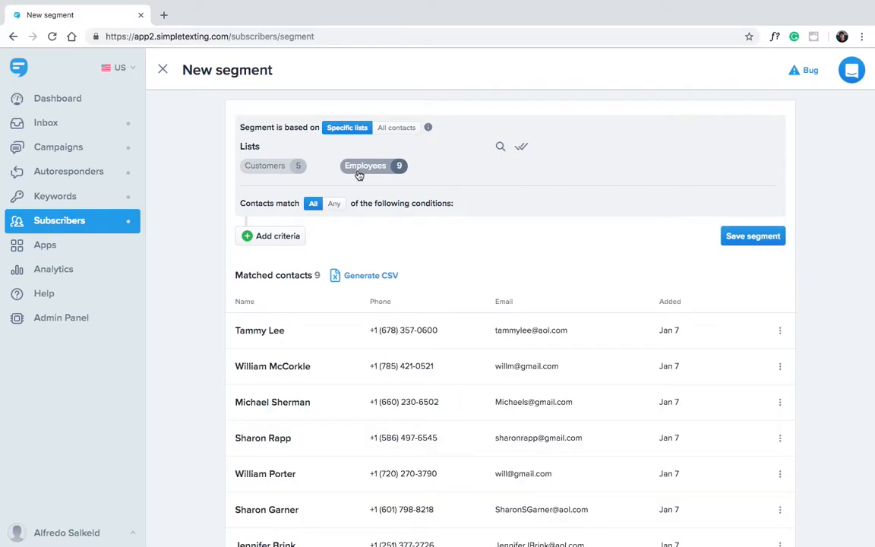
click(277, 236)
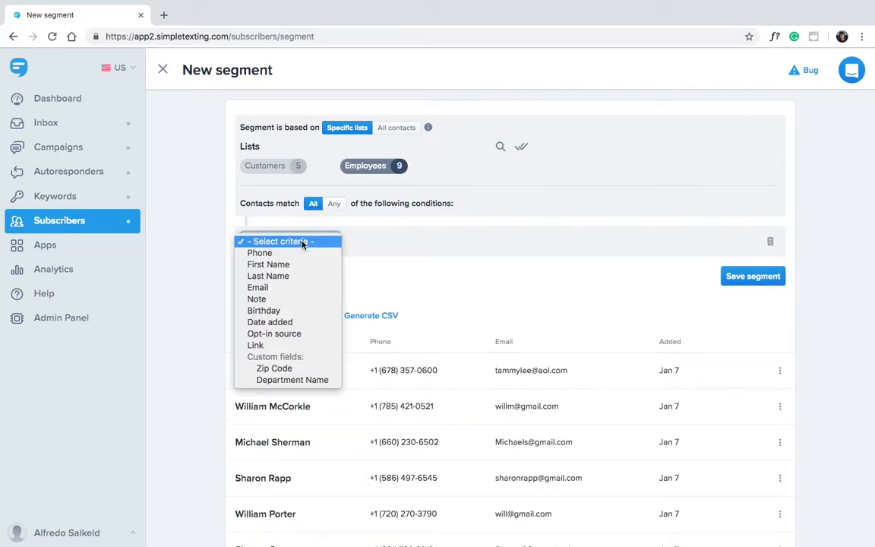
click(289, 241)
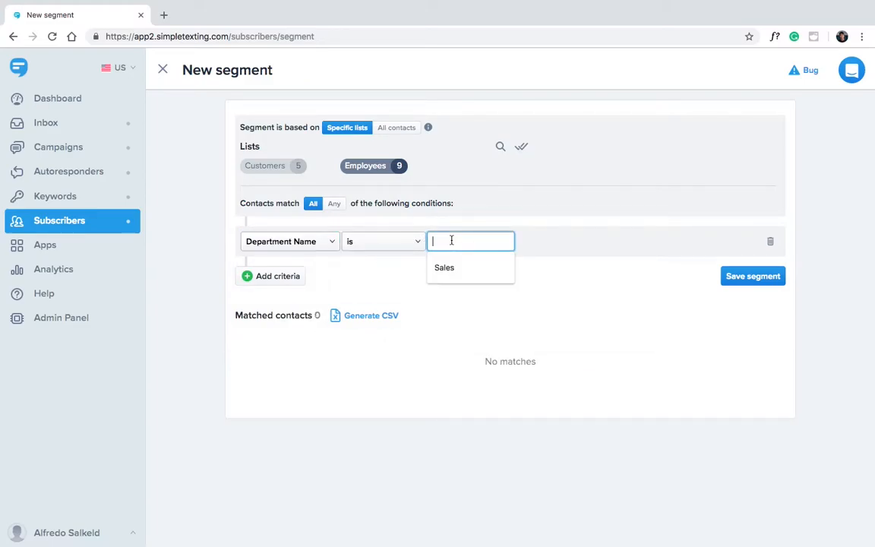
text(Marketing)
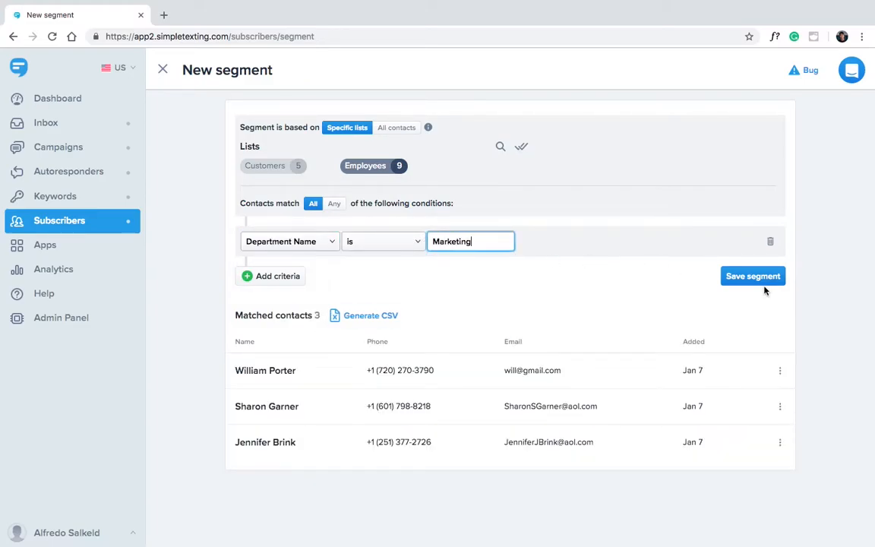
click(753, 275)
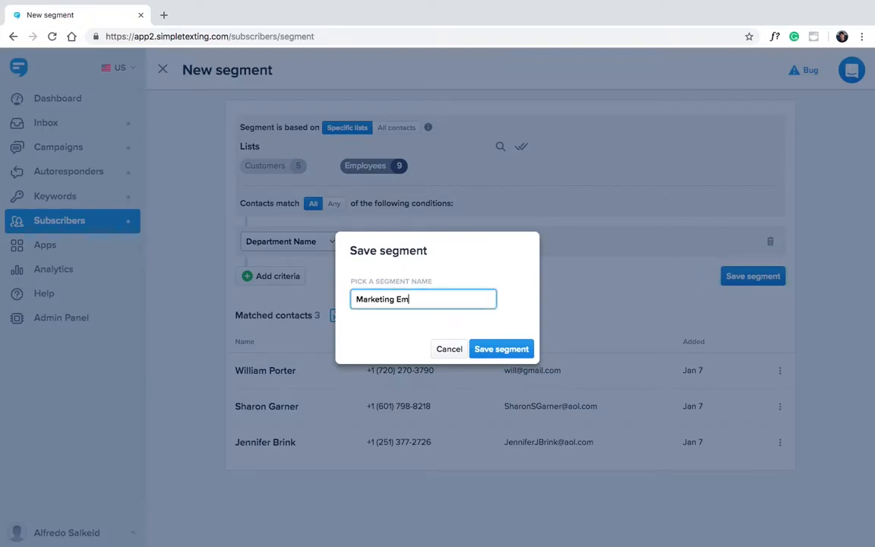
click(501, 348)
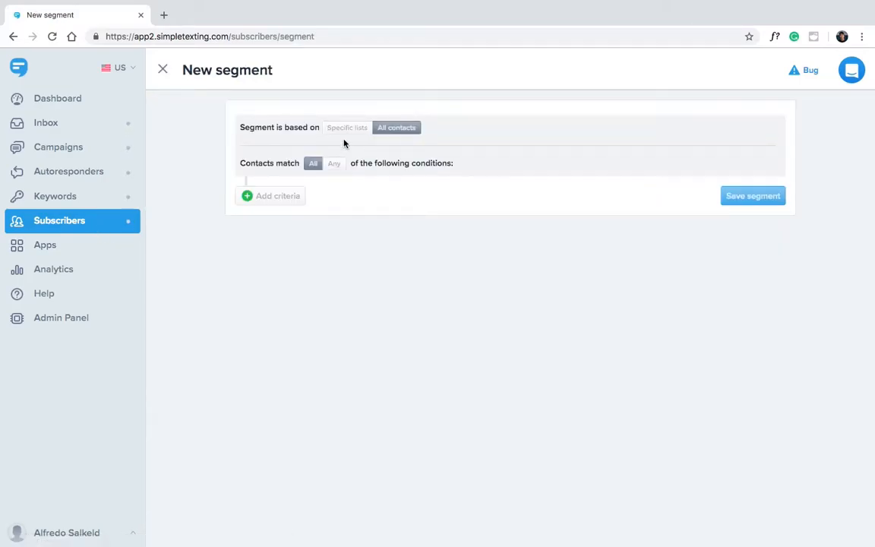
- Require all conditions: Date added after 01/01/2019 and Zip Code 94102
click(312, 162)
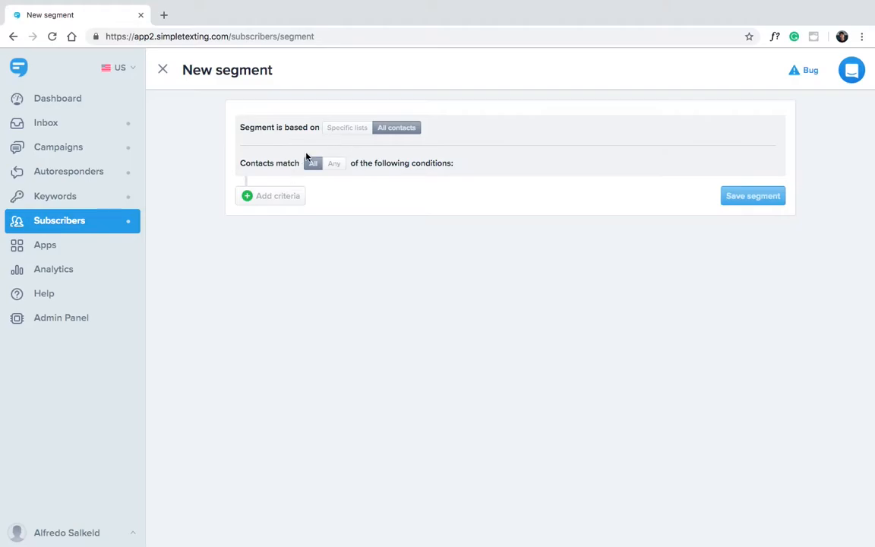
mouse_move(274, 196)
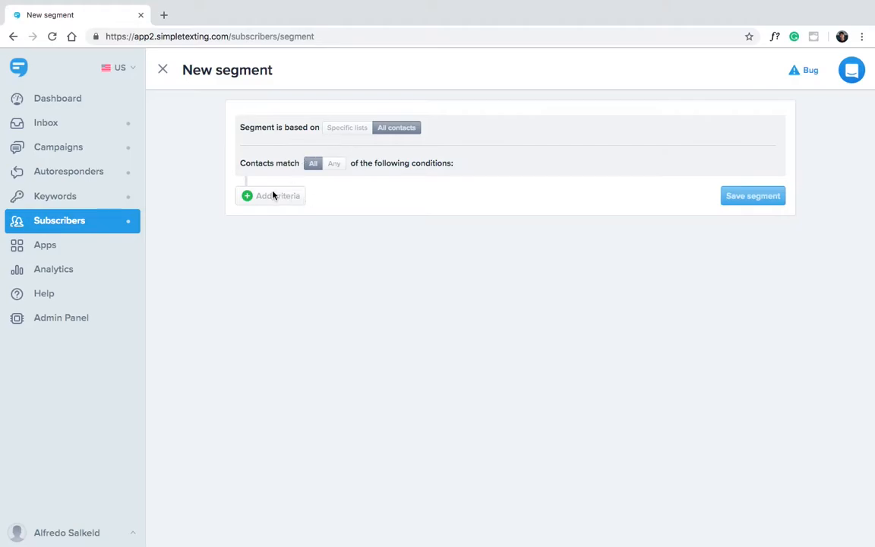
click(271, 196)
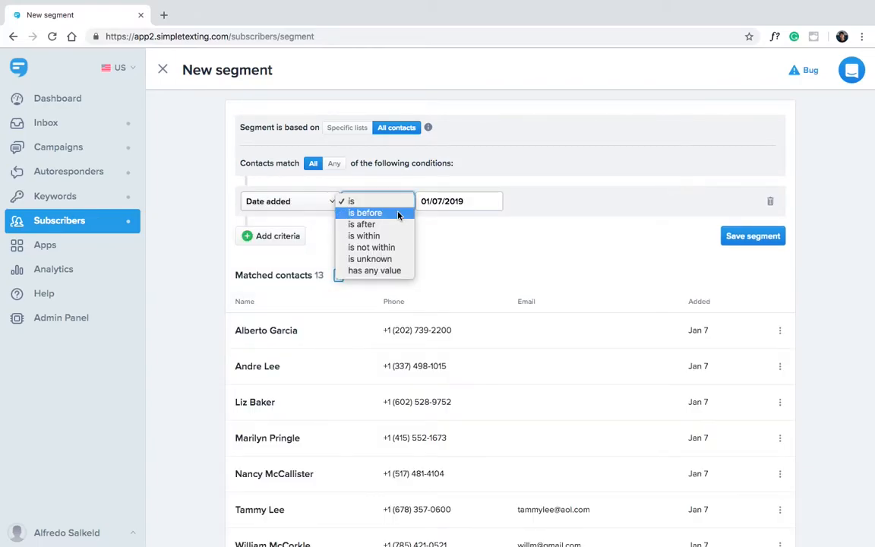
click(363, 224)
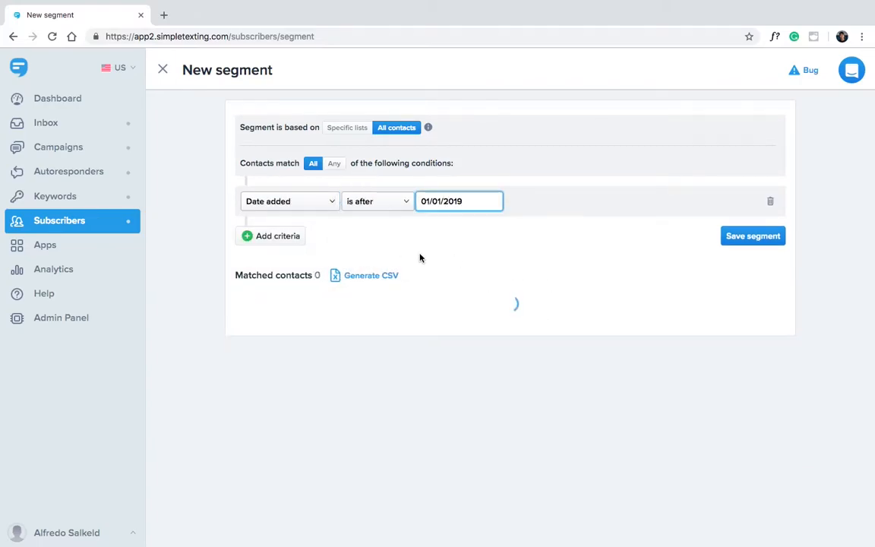
click(271, 235)
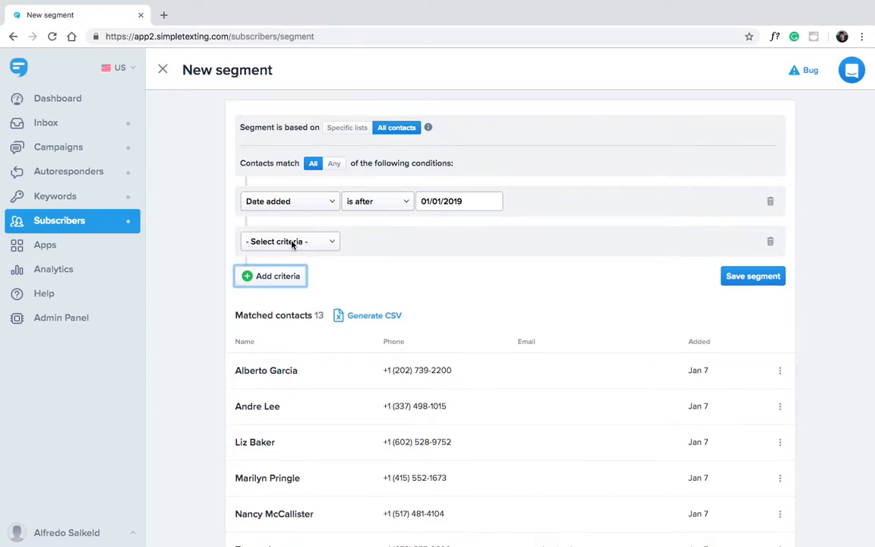
click(288, 241)
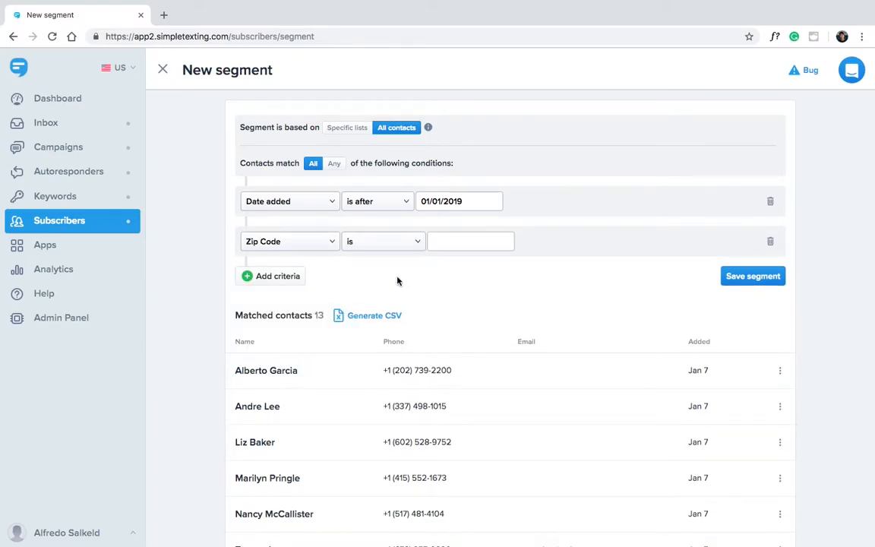
text(94102)
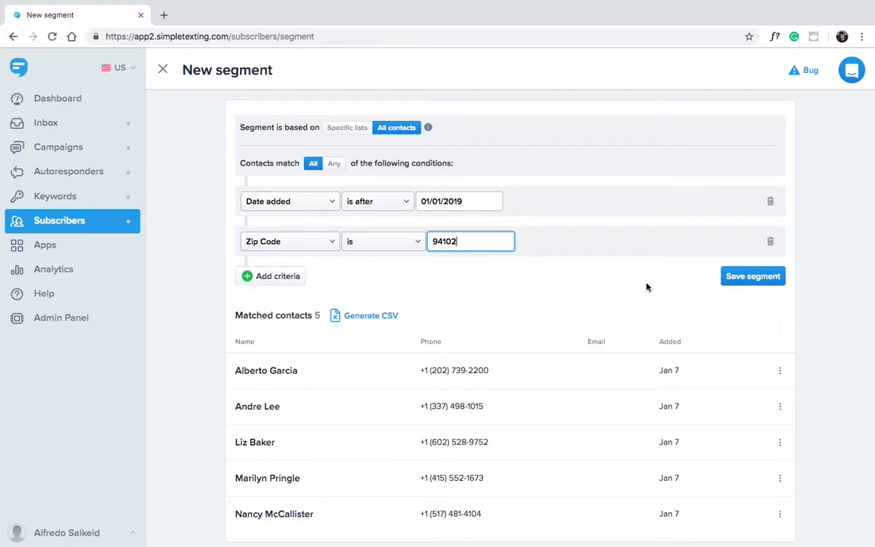
- Save the segment as 'New San Fran Subscribers' and view the Segments list
click(752, 276)
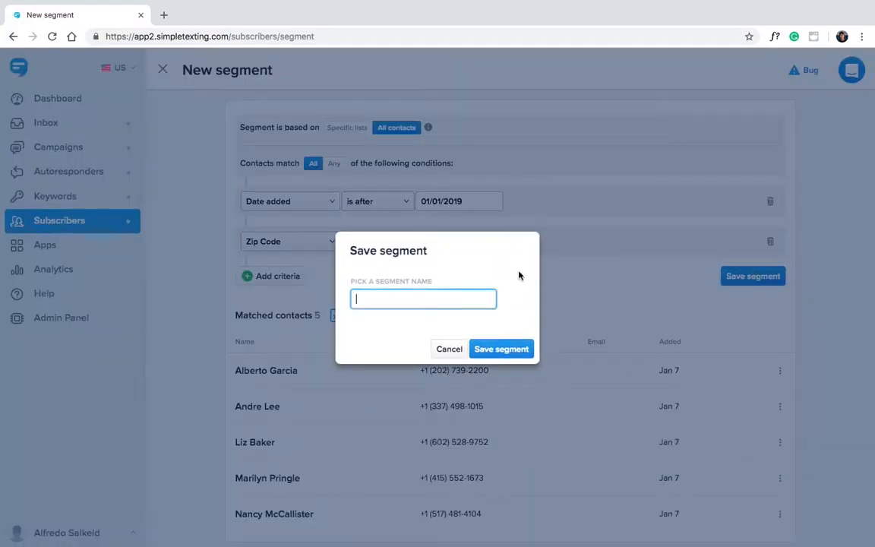
text(New San Fran Subscribers)
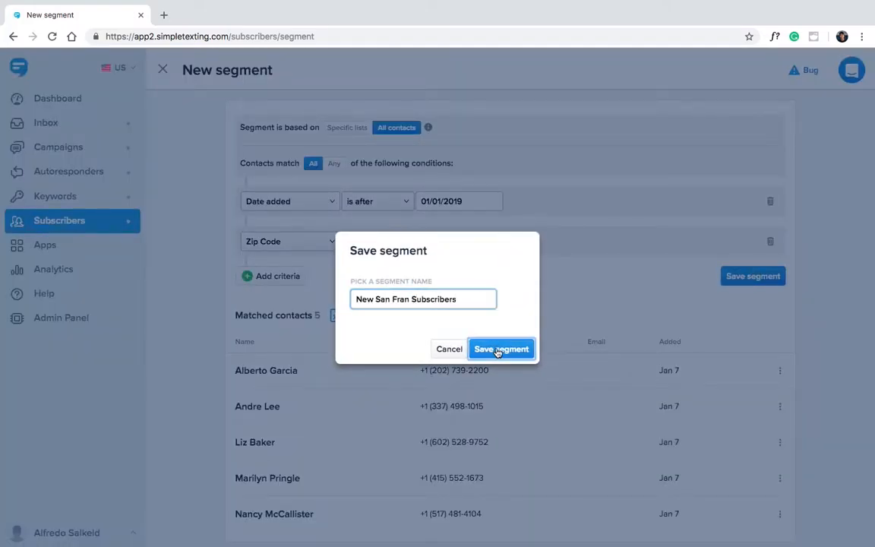
click(501, 349)
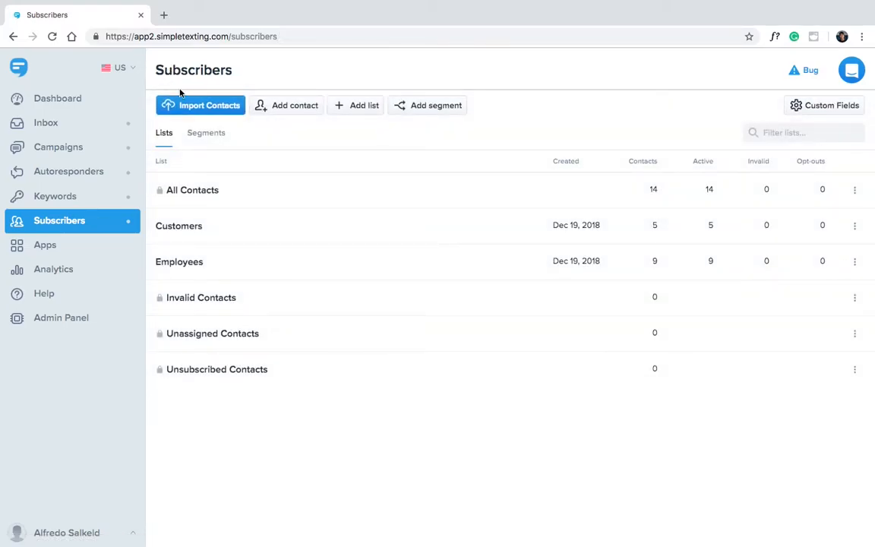
click(206, 132)
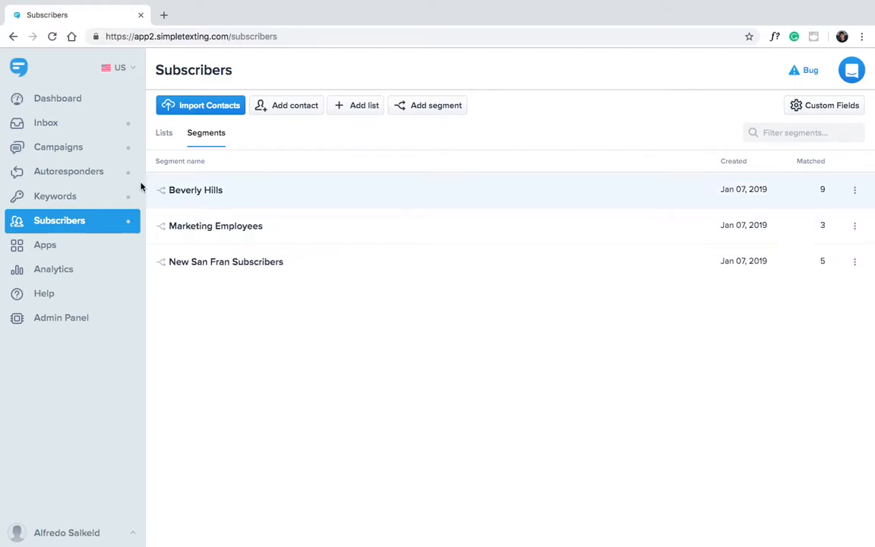
click(69, 171)
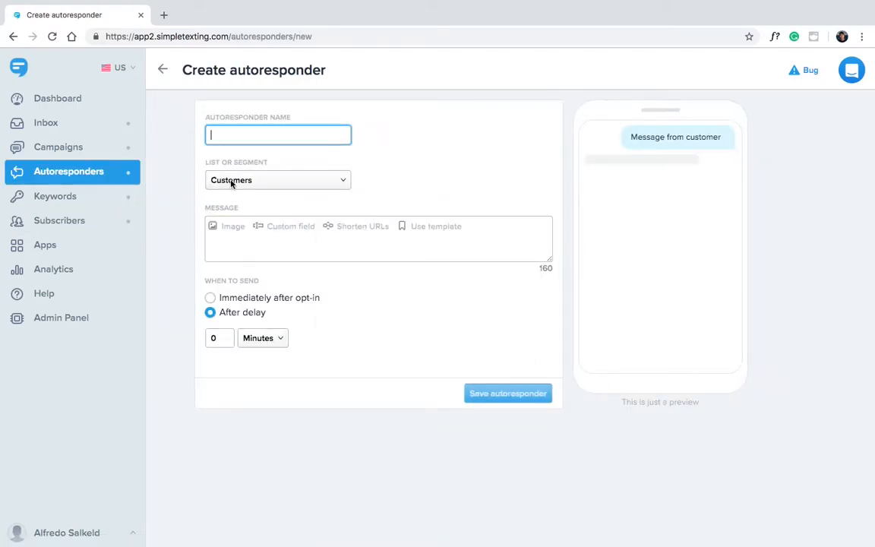
- Open the new autoresponder's List or Segment dropdown to see the saved segments
click(277, 180)
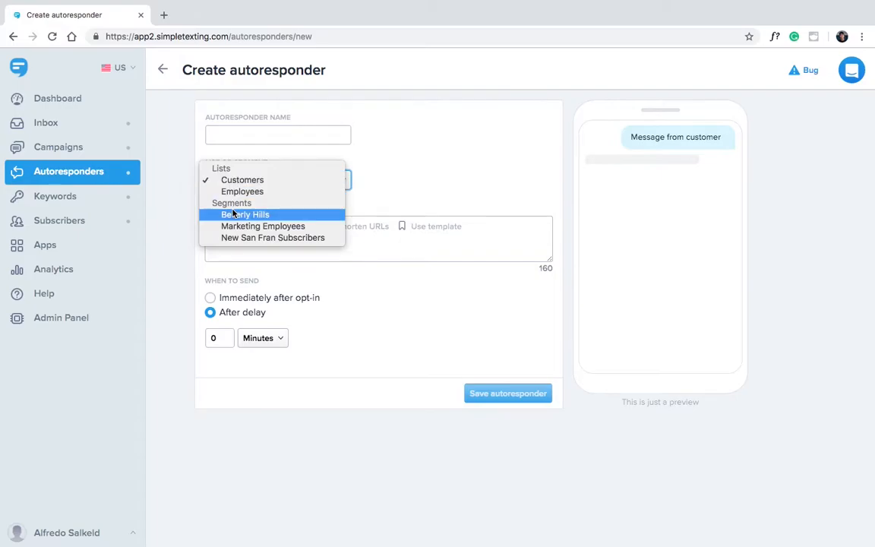
mouse_move(272, 237)
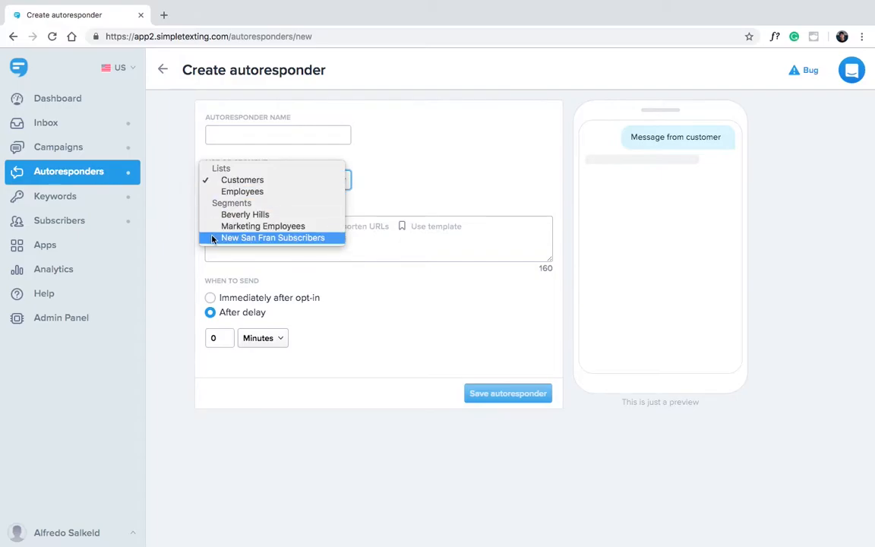